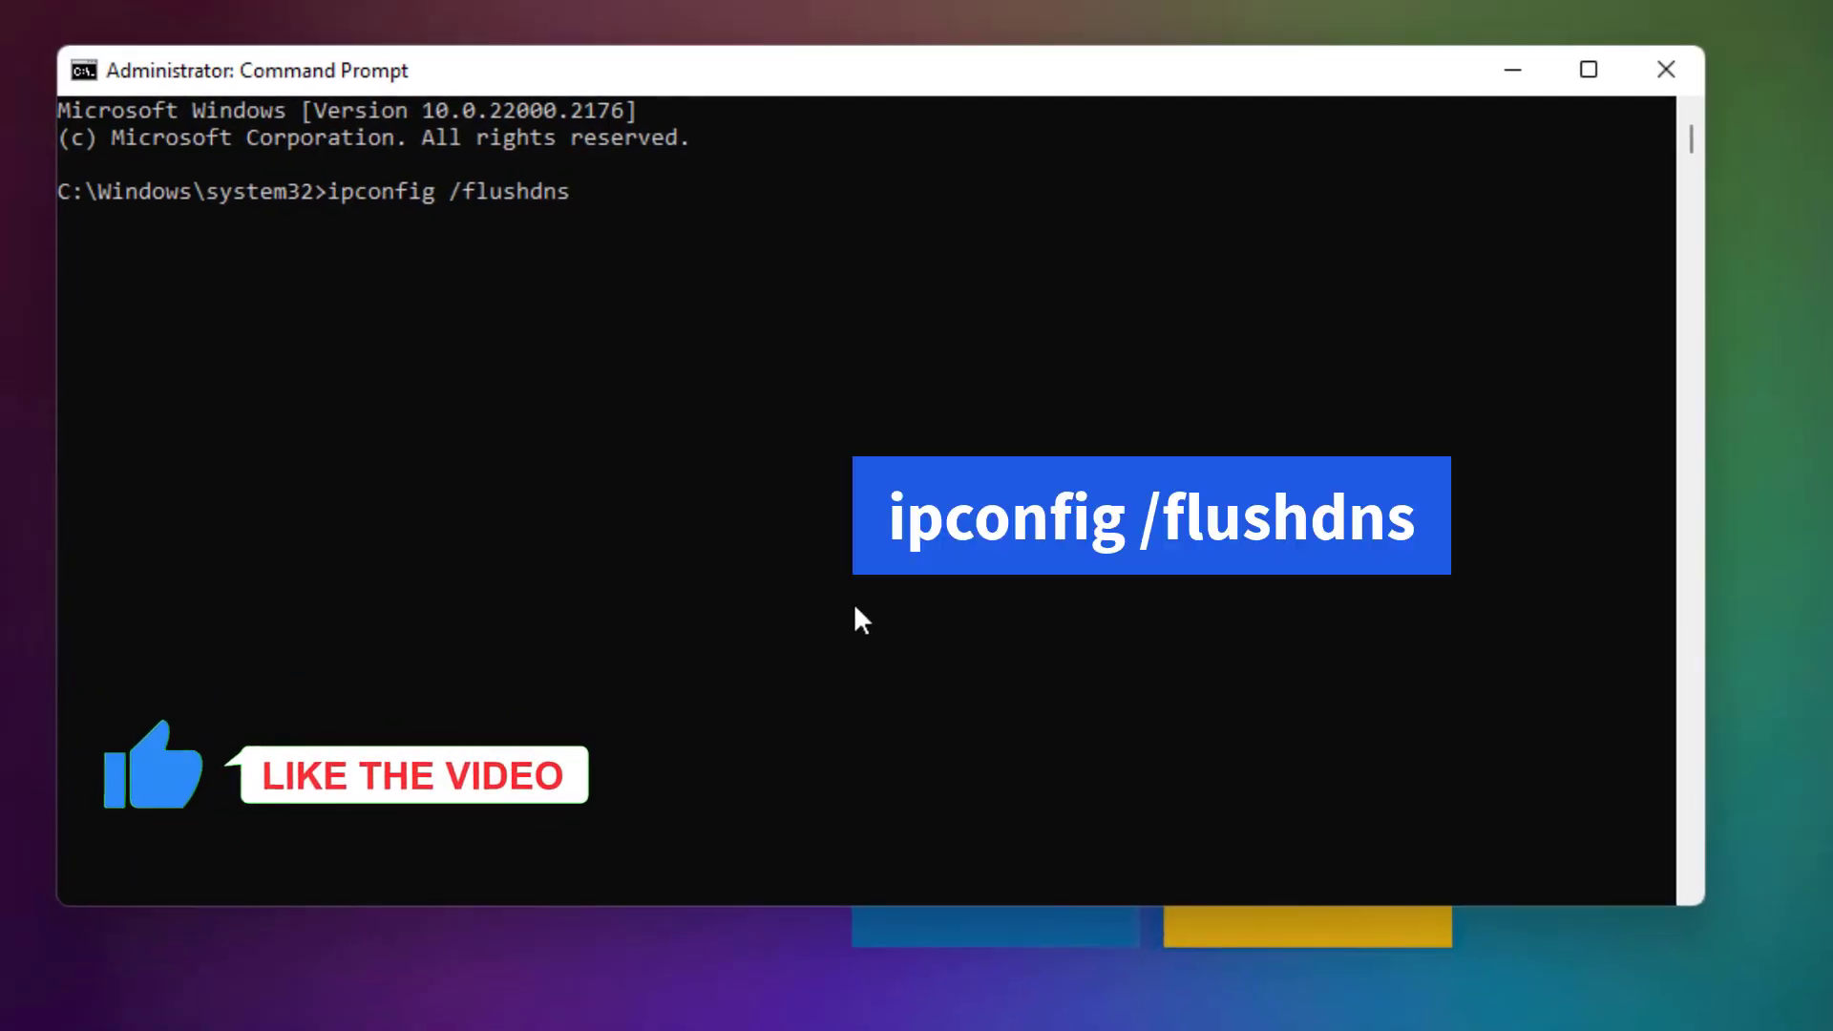
Close the Administrator: Command Prompt window, returning to the Windows desktop
left_click(1665, 69)
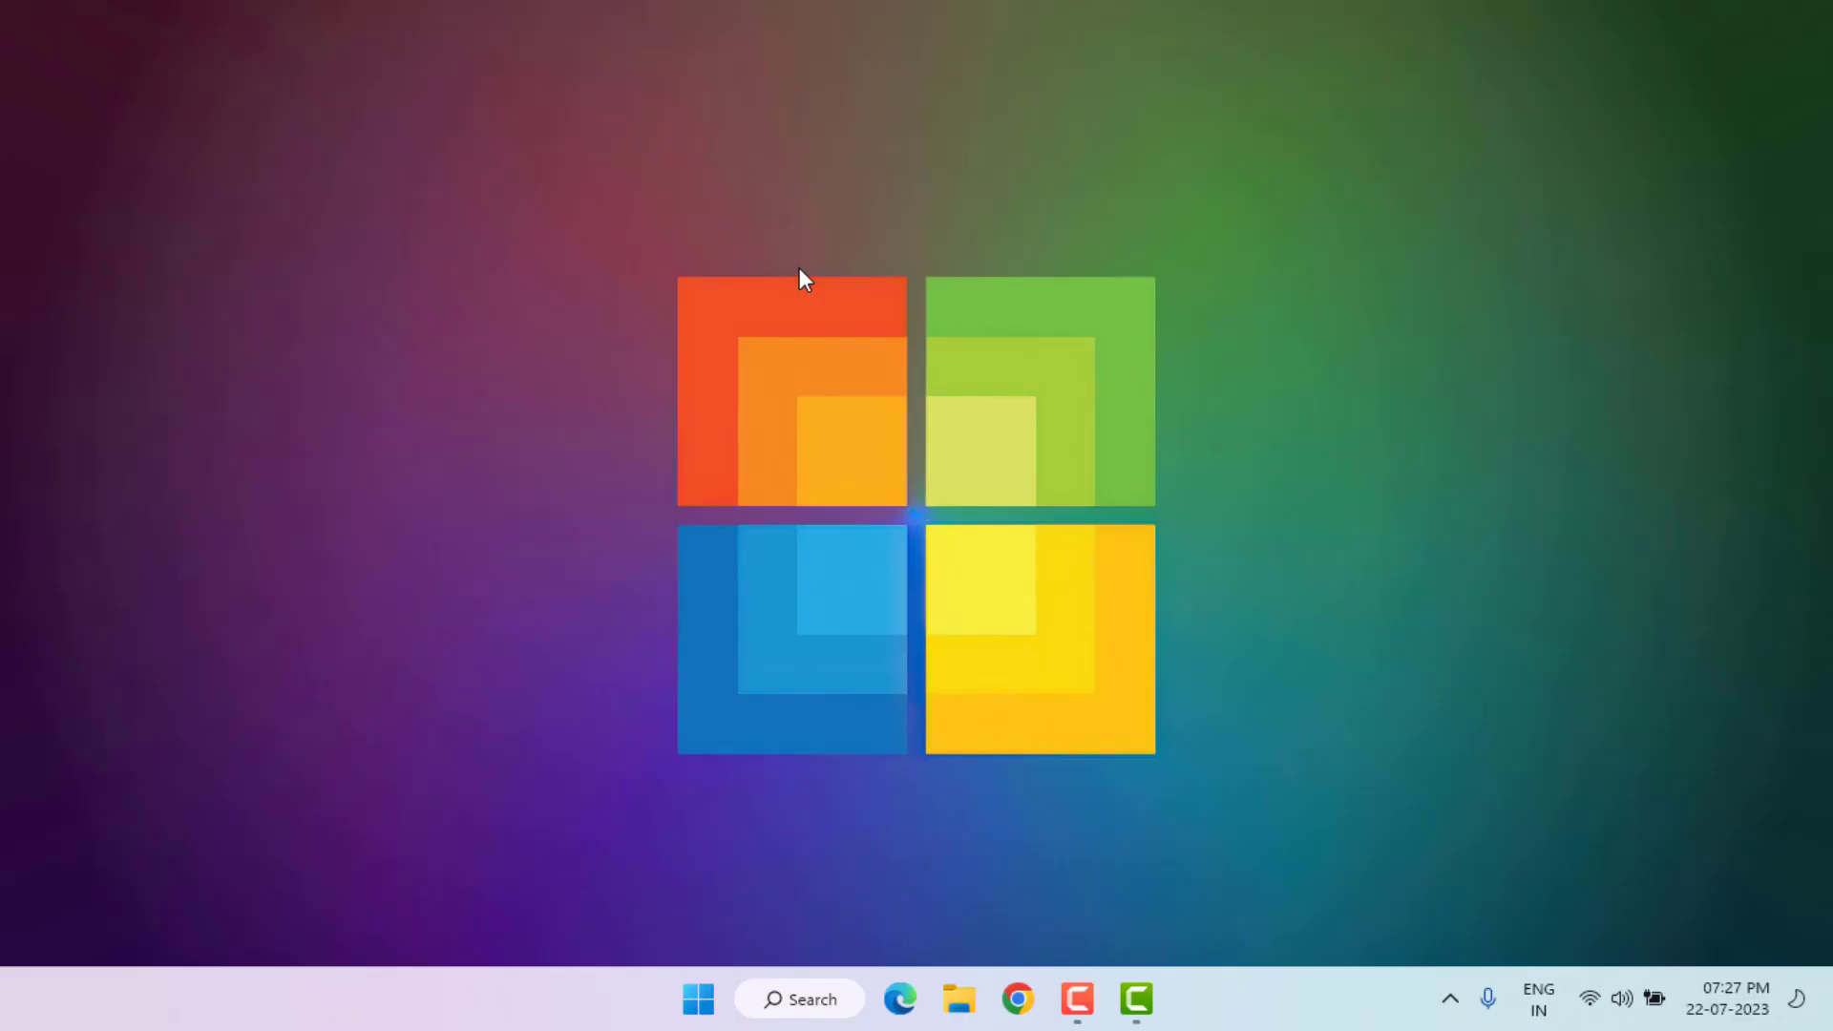